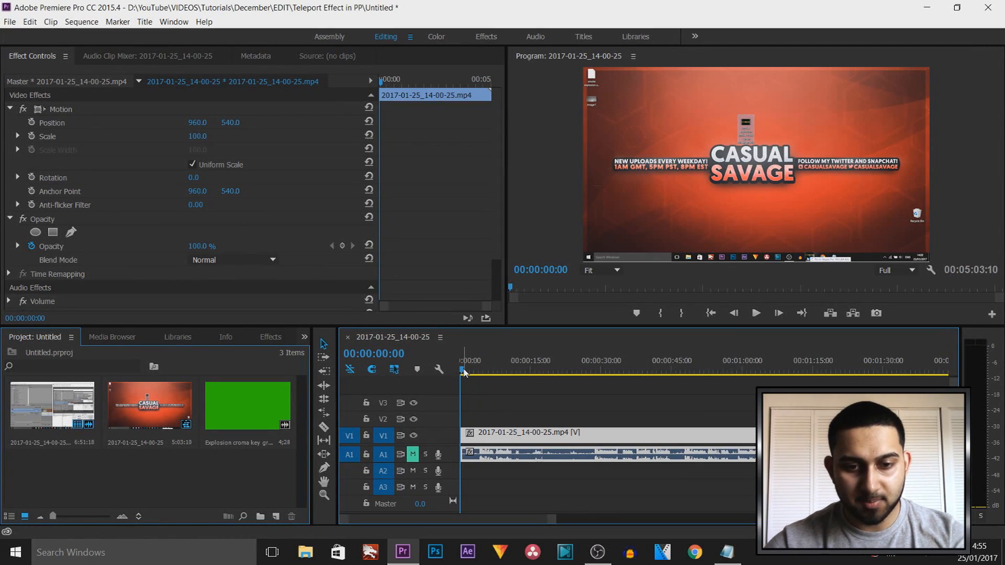
Place the Explosion chroma key clip on track V2 above the desktop recording
left_click(466, 371)
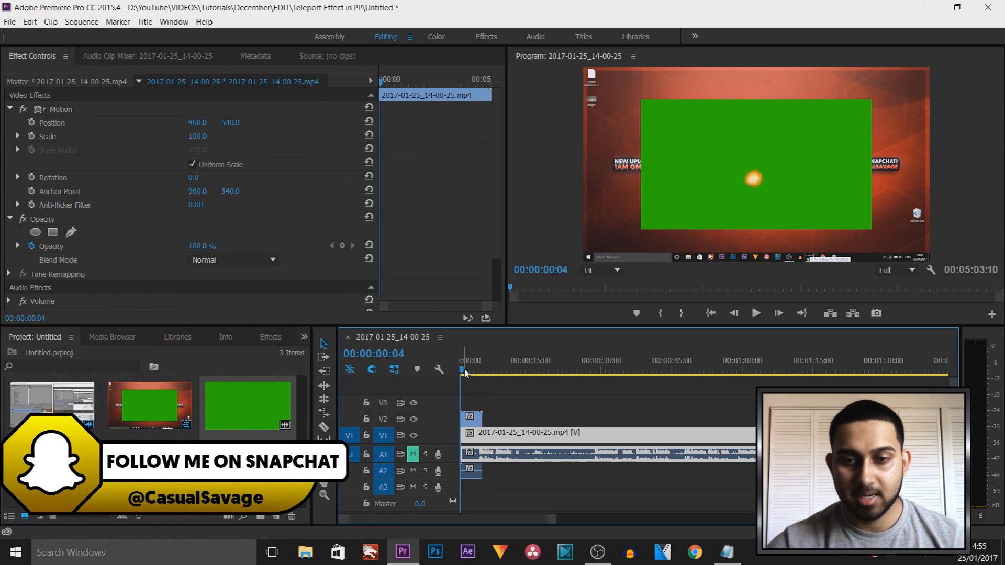
left_click(755, 313)
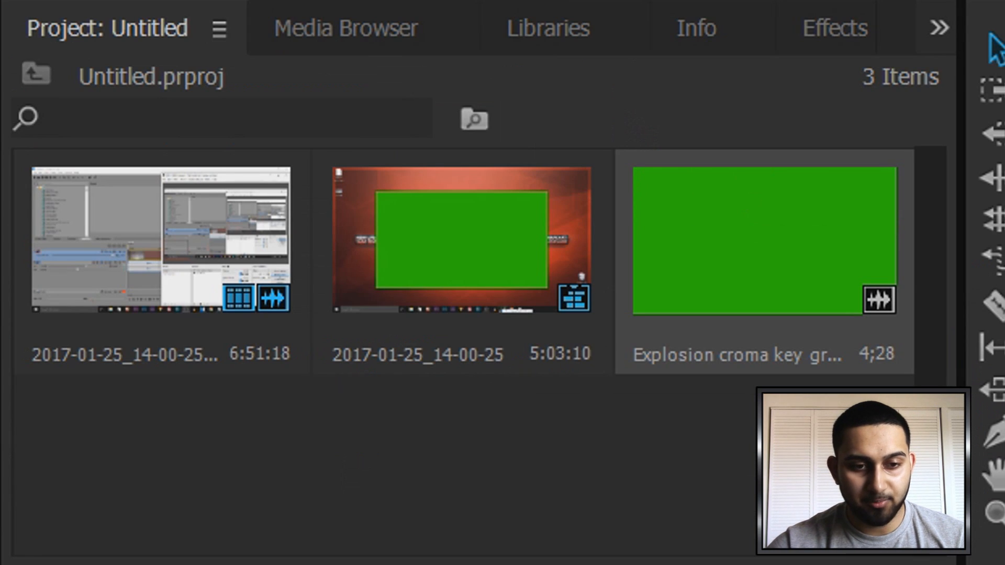
Find the Color Key effect in the Effects library and apply it to the explosion clip
left_click(834, 27)
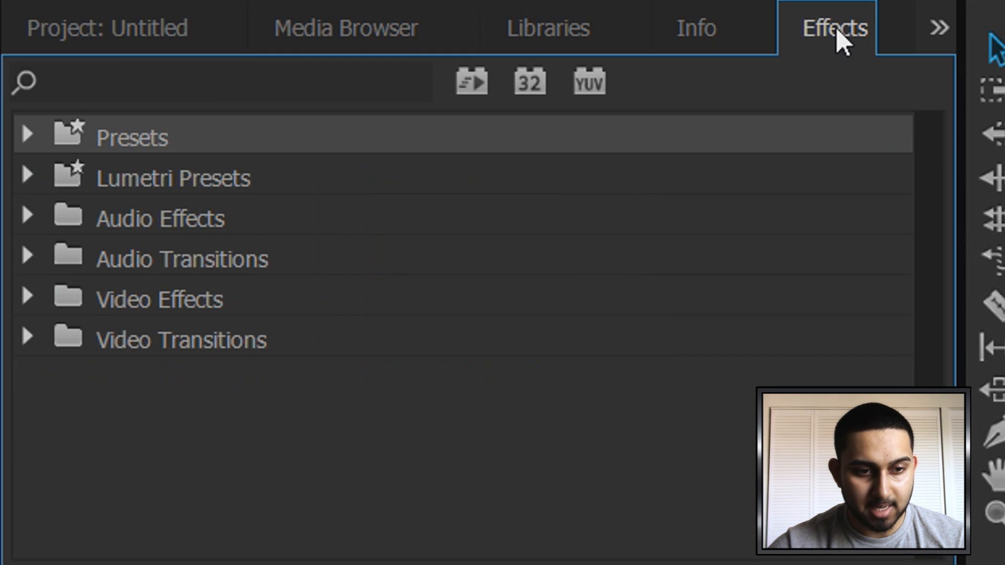
left_click(27, 300)
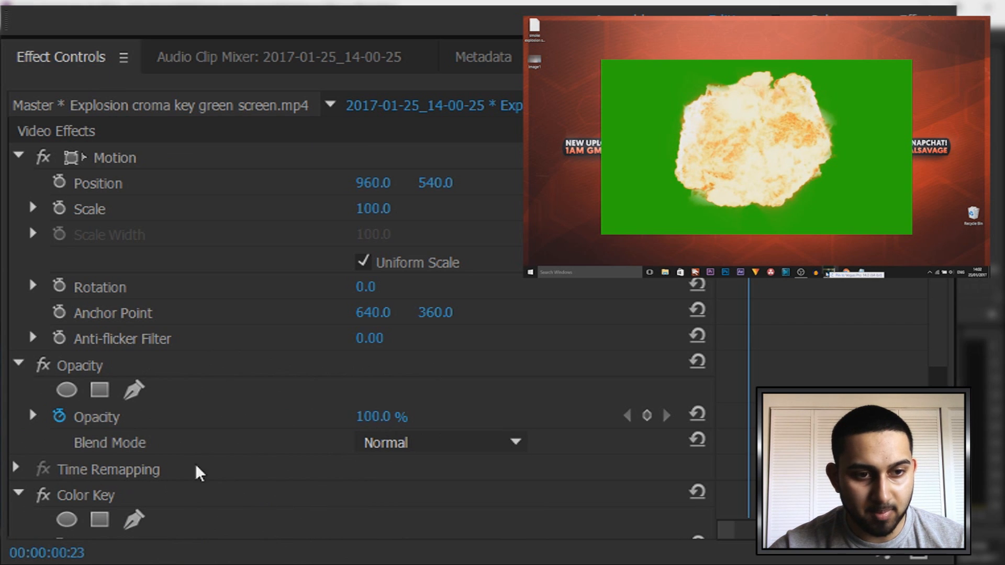
Sample the backdrop green in the Program monitor as the Color Key's key colour
scroll("down", 3)
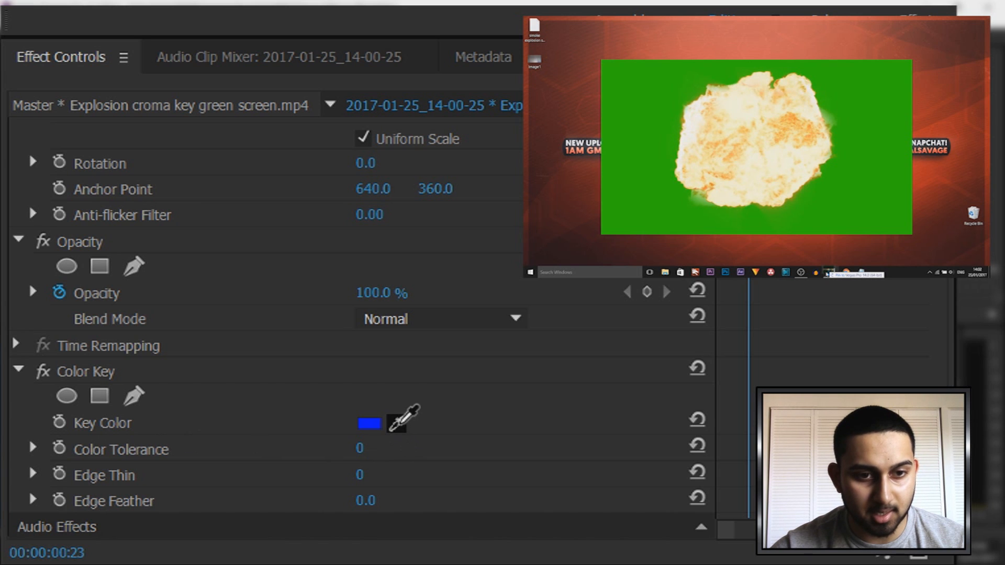
left_click(635, 214)
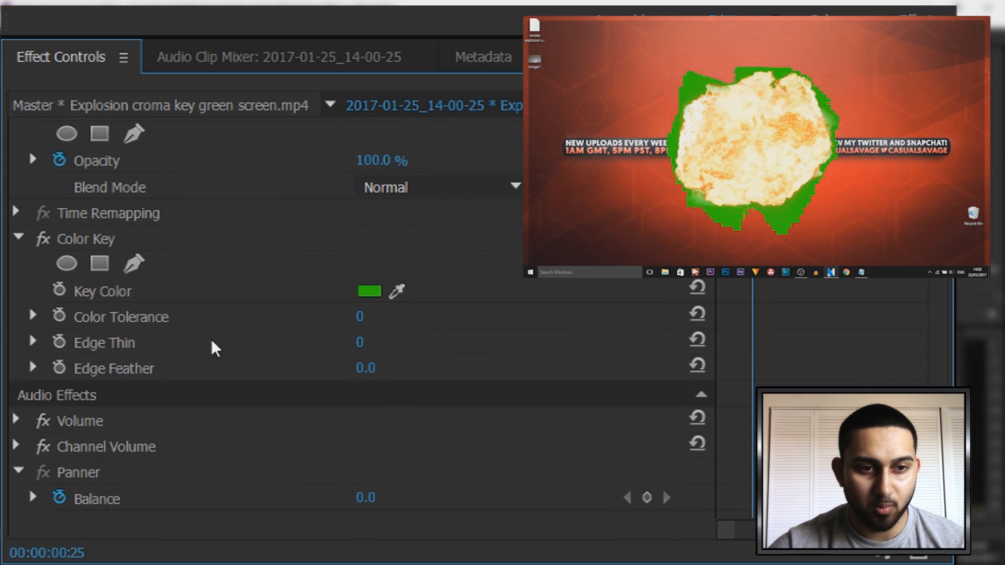
Raise Color Tolerance, overshooting to 254, then settle it at 187 to clear the green fringe
left_click(33, 317)
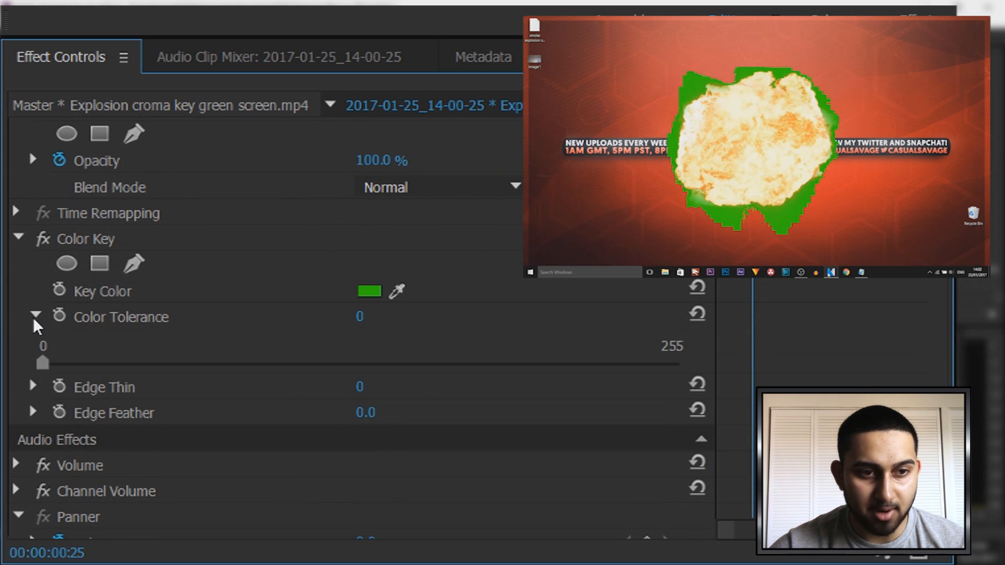
left_click_drag(42, 363, 81, 364)
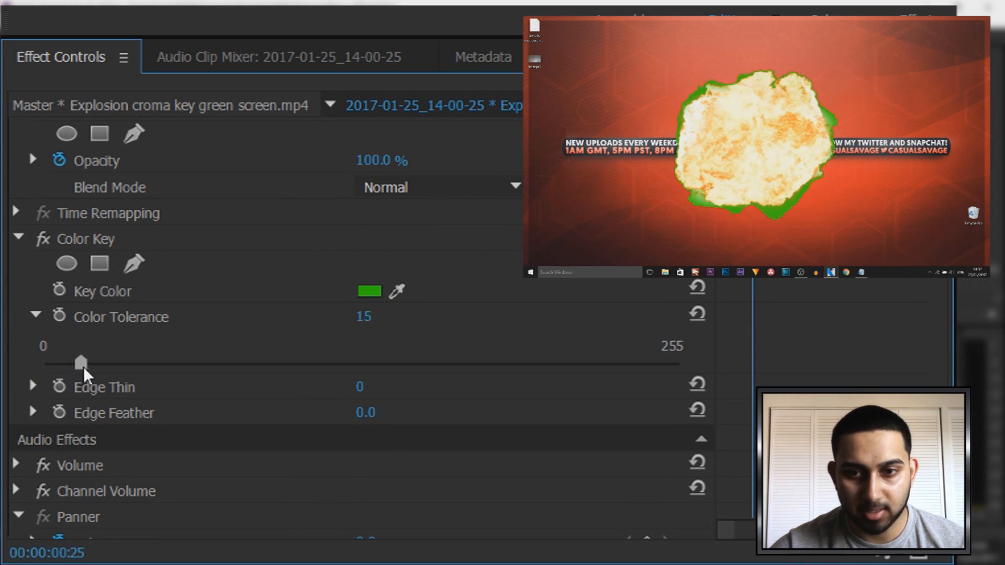
left_click_drag(81, 364, 272, 364)
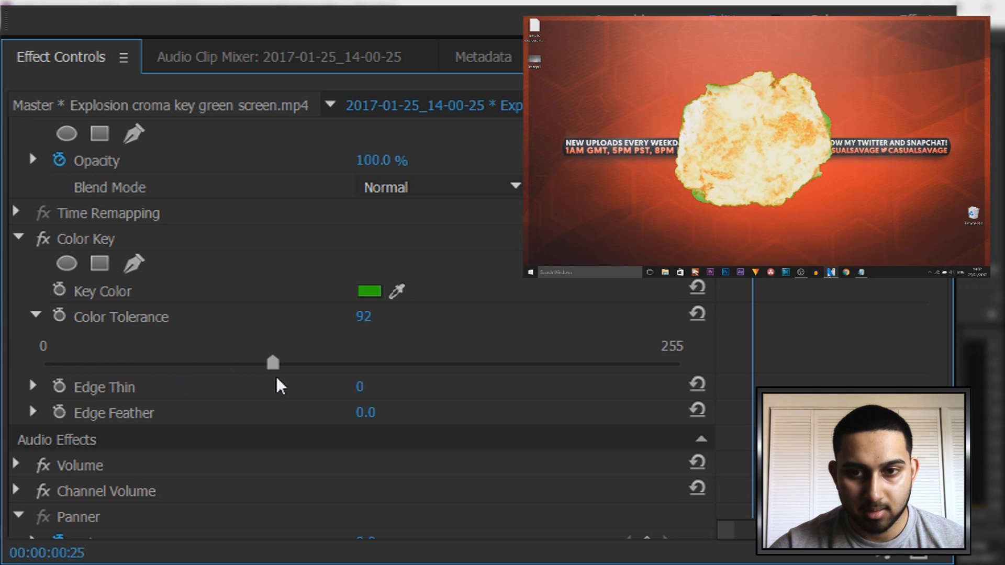
left_click_drag(272, 363, 465, 363)
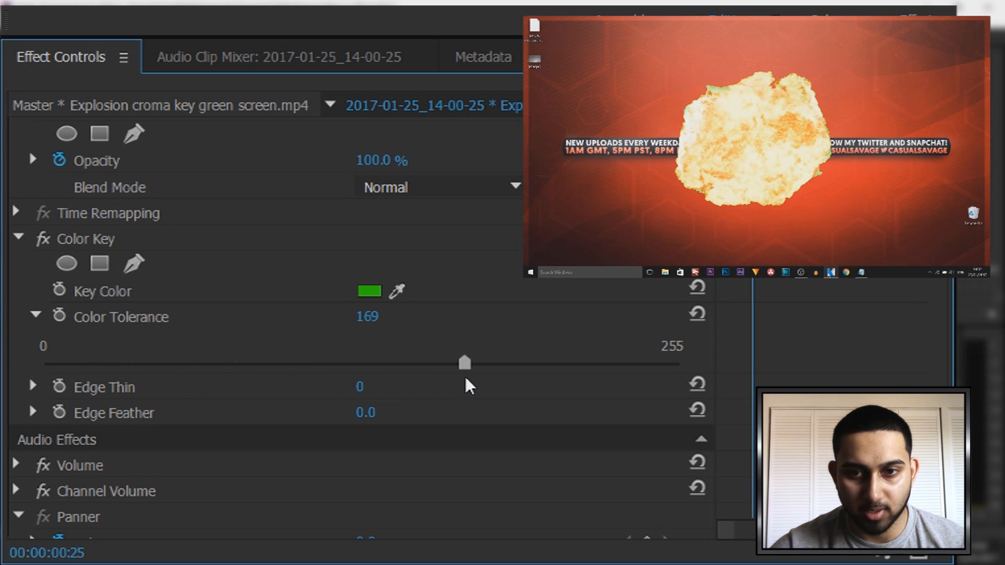
left_click_drag(465, 363, 678, 363)
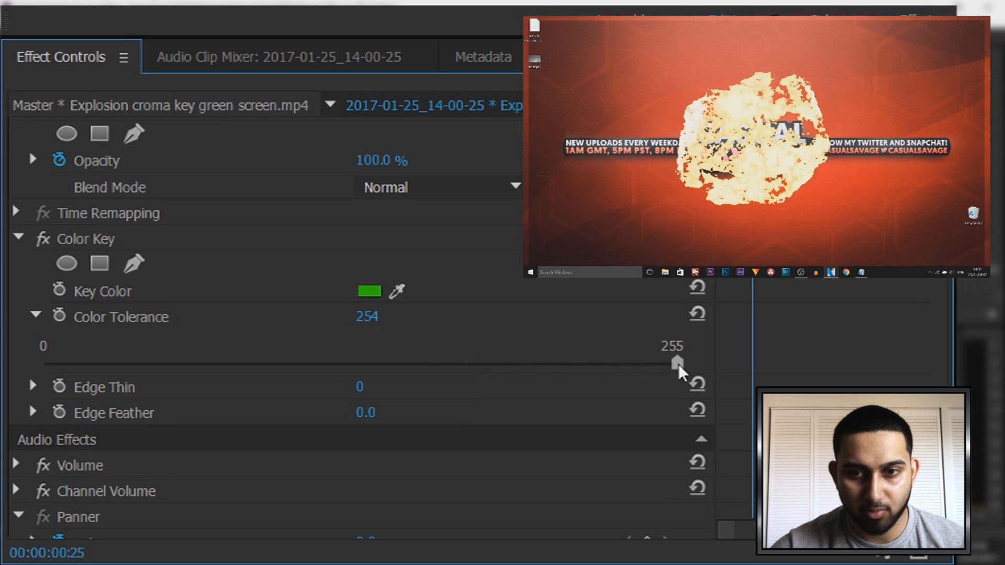
left_click_drag(678, 364, 509, 364)
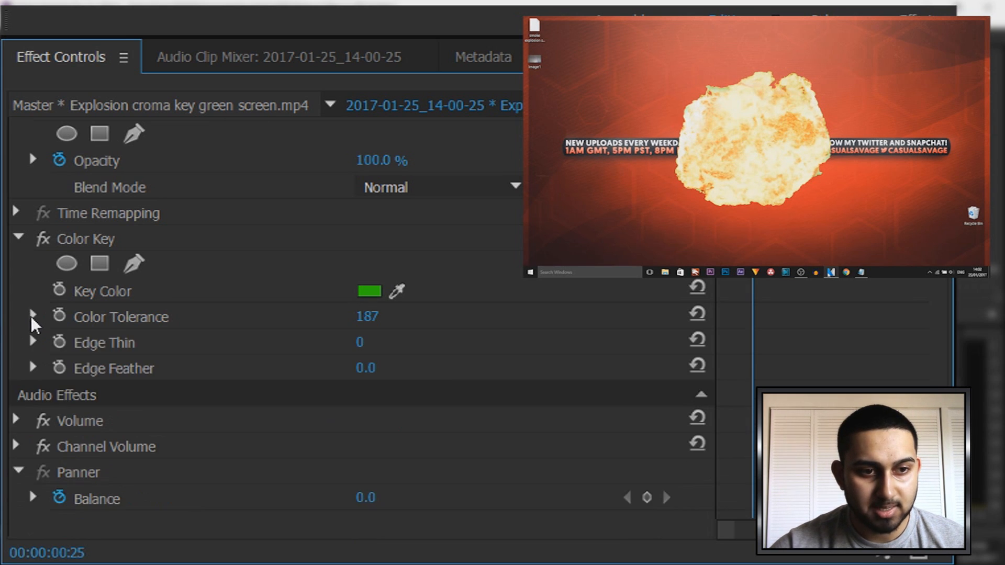
Set Edge Thin to 2 after trying 3, tightening the explosion's outline
left_click(33, 342)
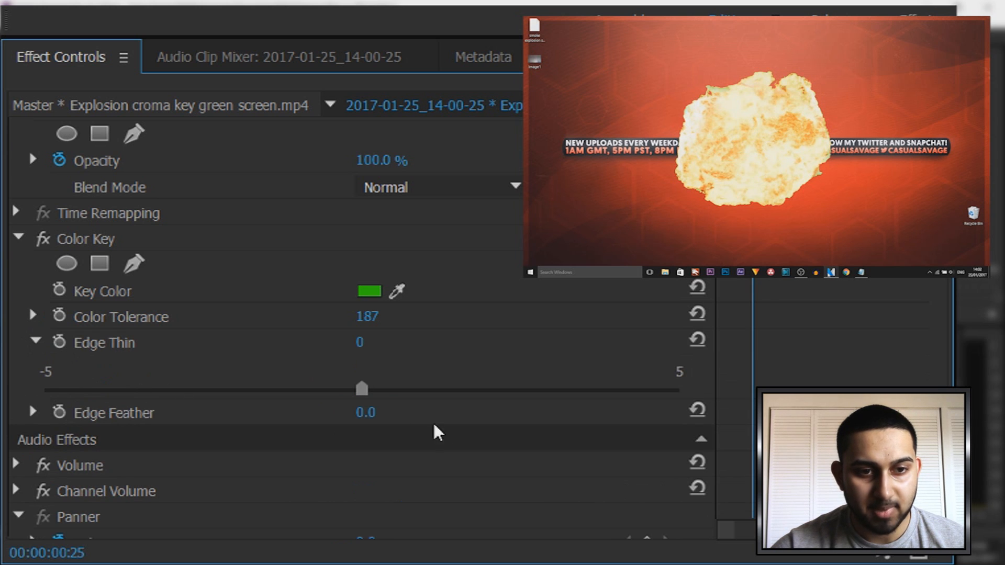
left_click_drag(361, 389, 458, 388)
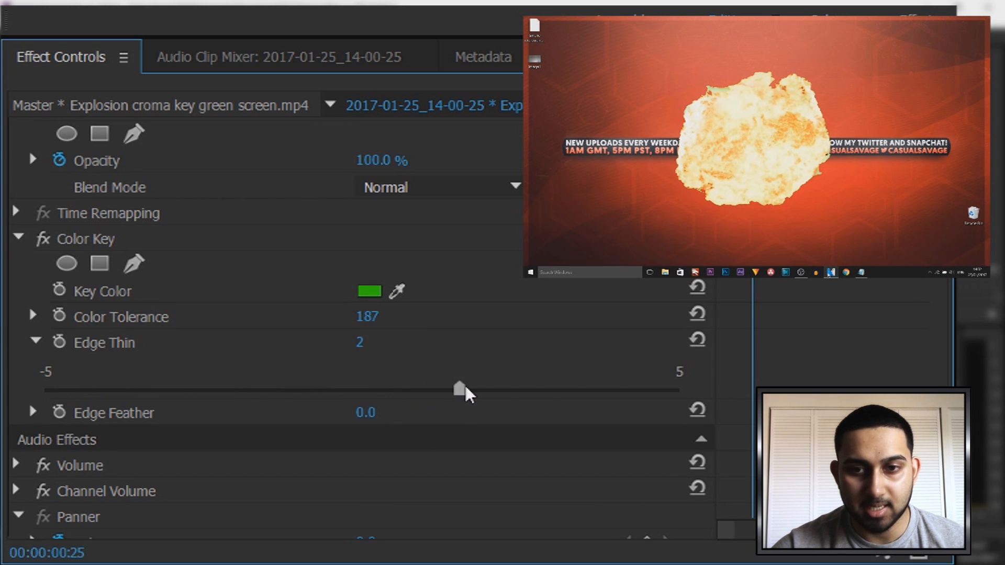
left_click_drag(459, 389, 544, 389)
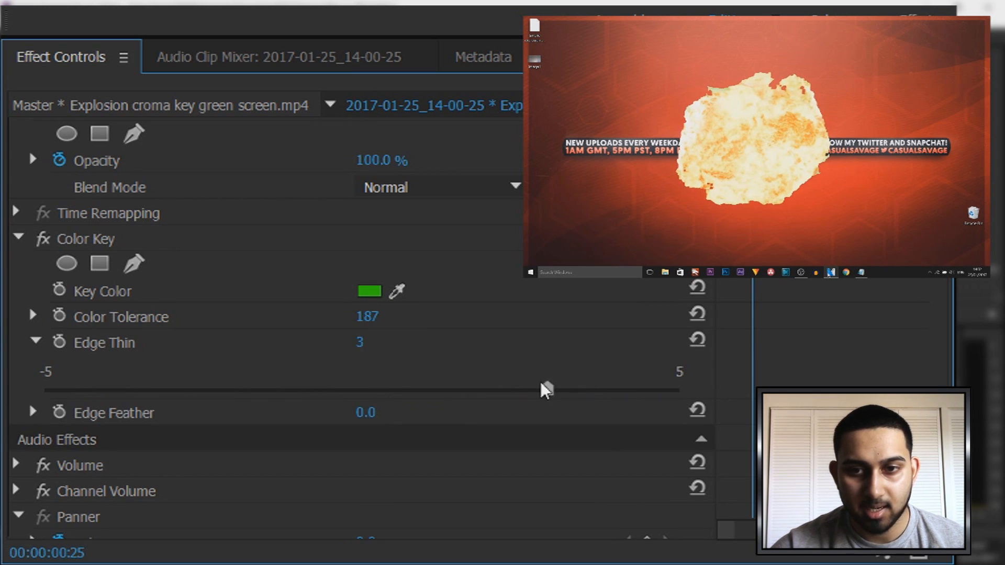
left_click_drag(545, 390, 489, 389)
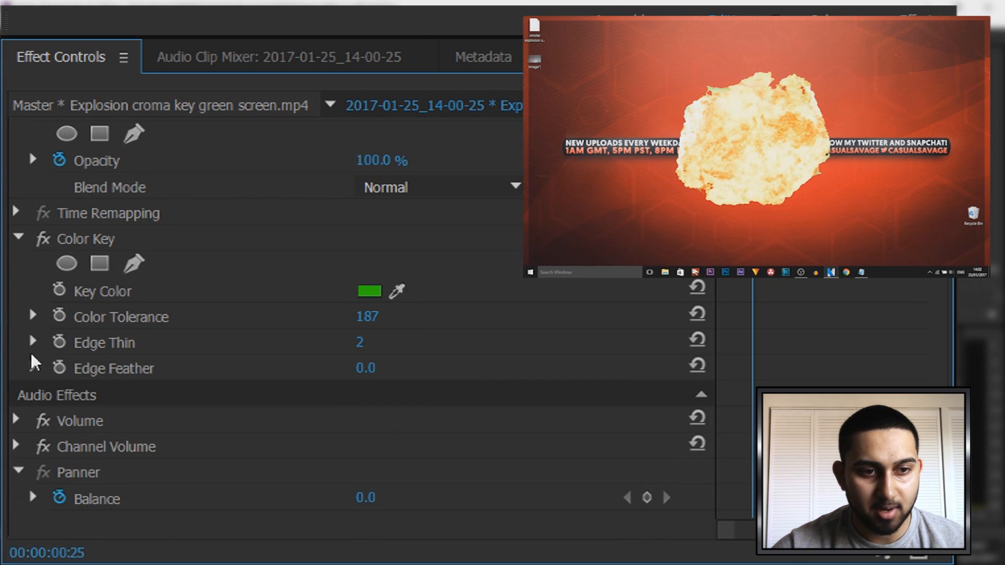
Adjust Edge Feather back and forth and settle it at 1.7 to soften the keyed edges
left_click(33, 367)
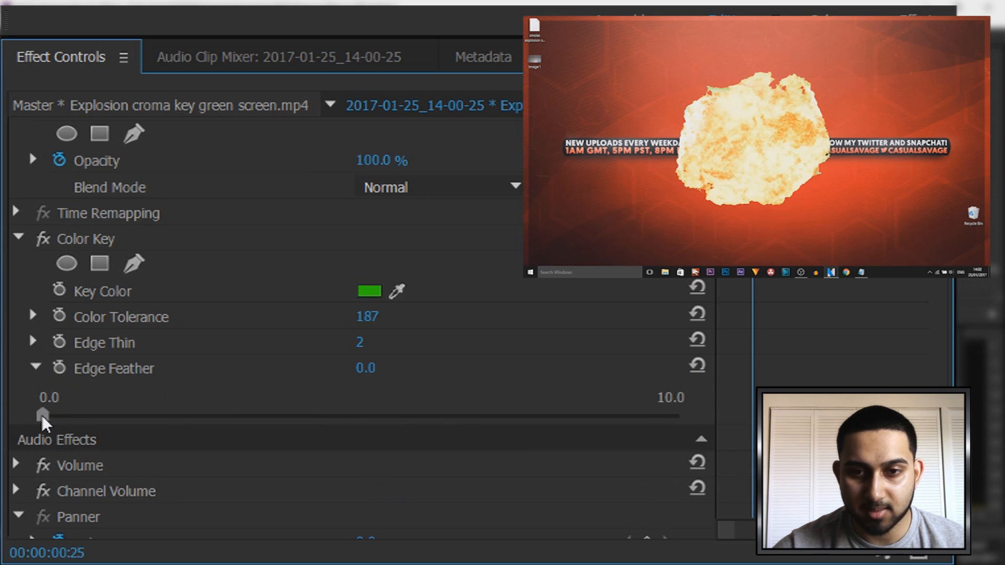
left_click_drag(42, 415, 295, 416)
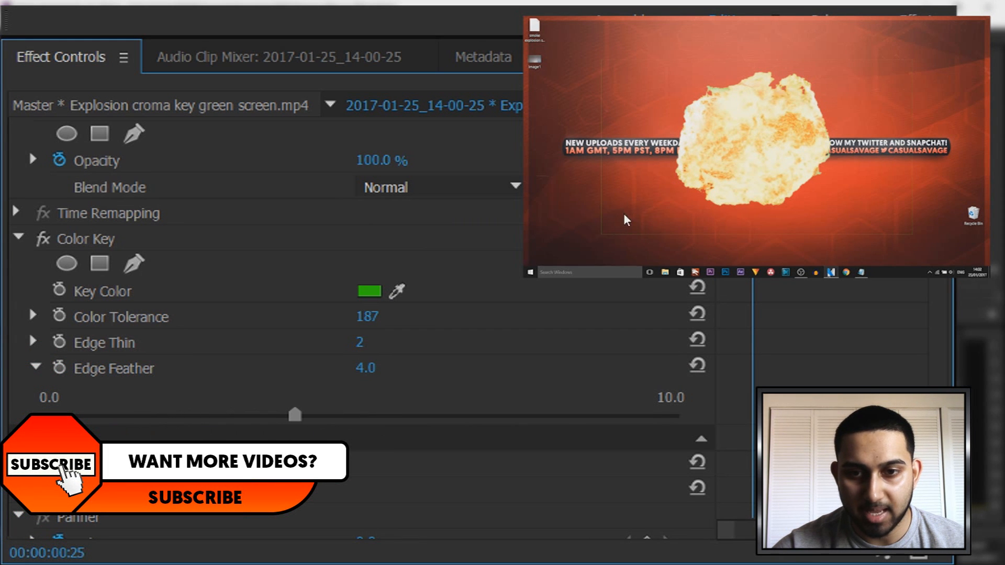
left_click_drag(295, 414, 223, 414)
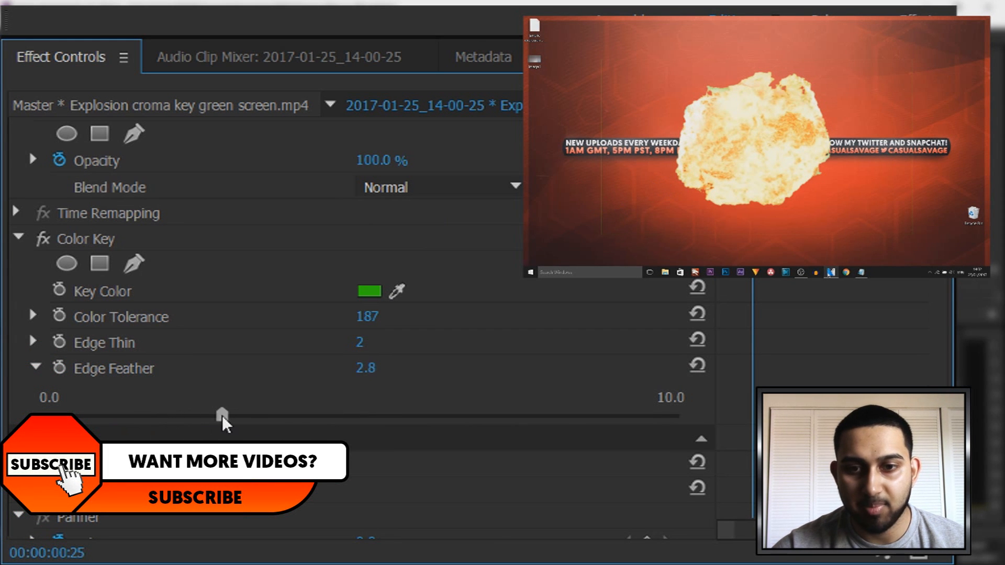
left_click_drag(225, 415, 388, 415)
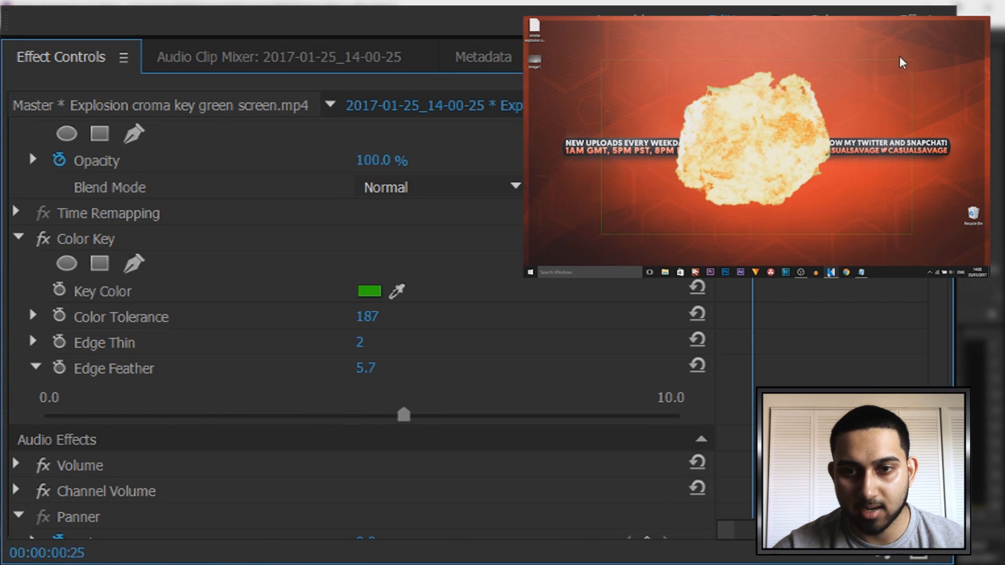
left_click_drag(404, 415, 402, 415)
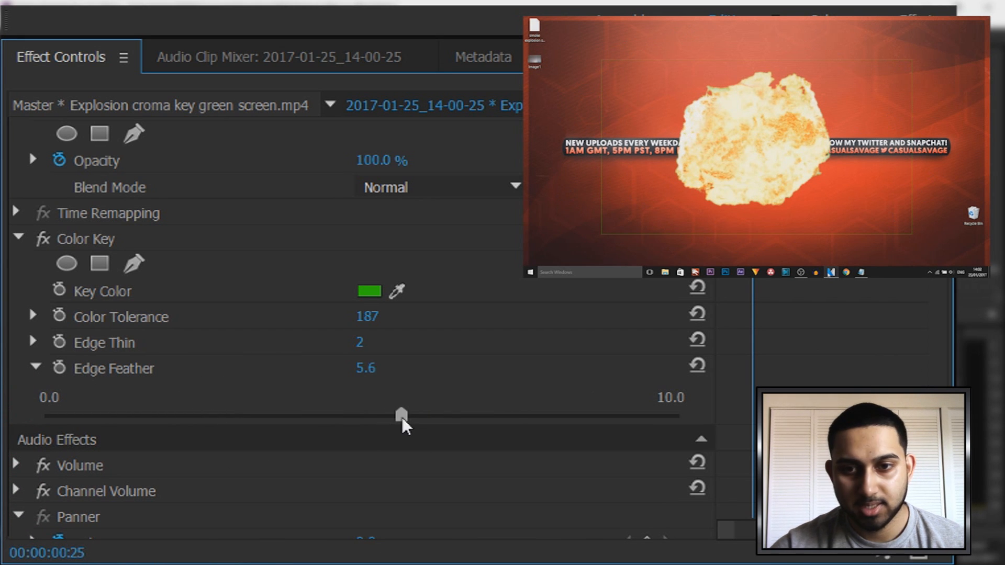
left_click_drag(402, 416, 219, 416)
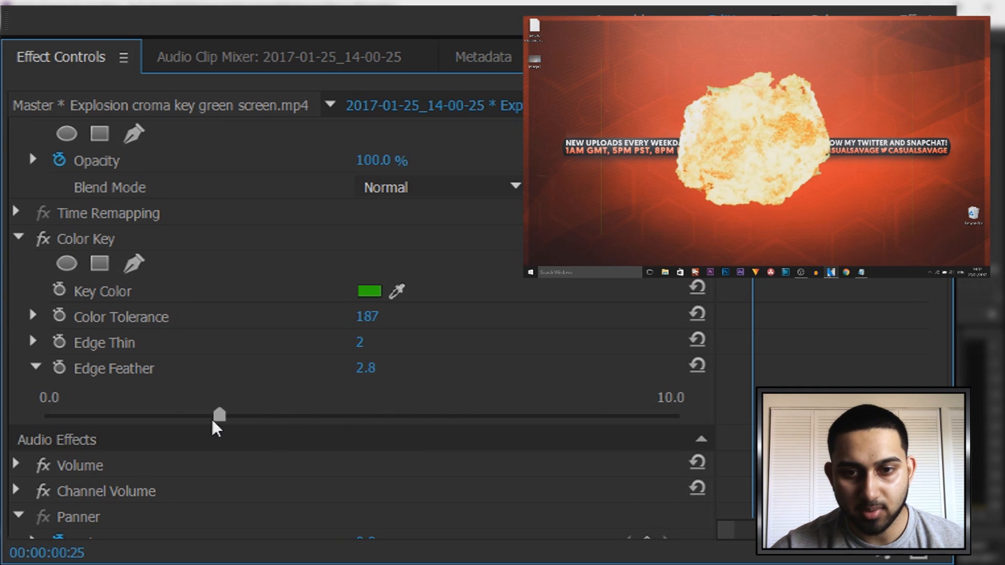
left_click_drag(219, 414, 127, 354)
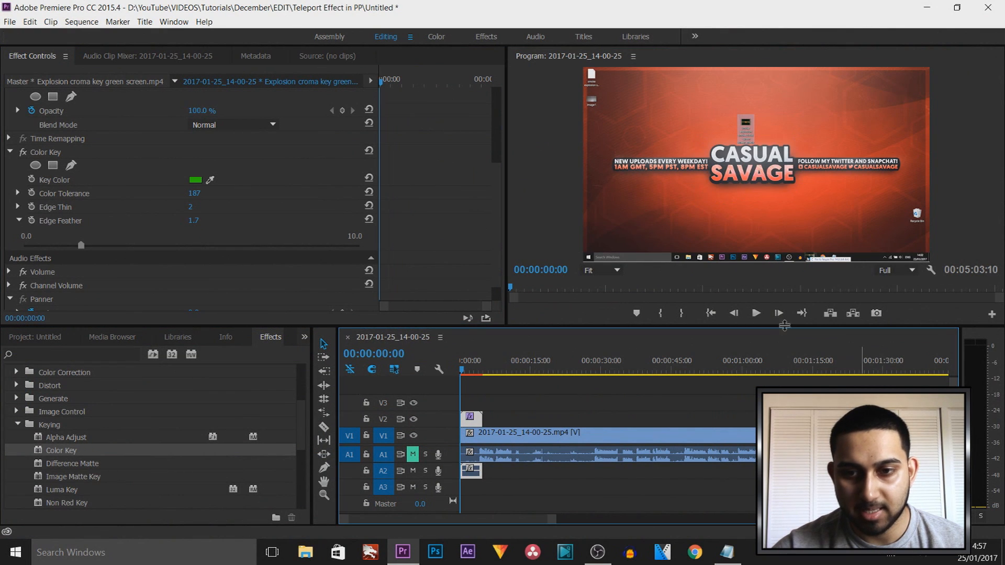
left_click(755, 313)
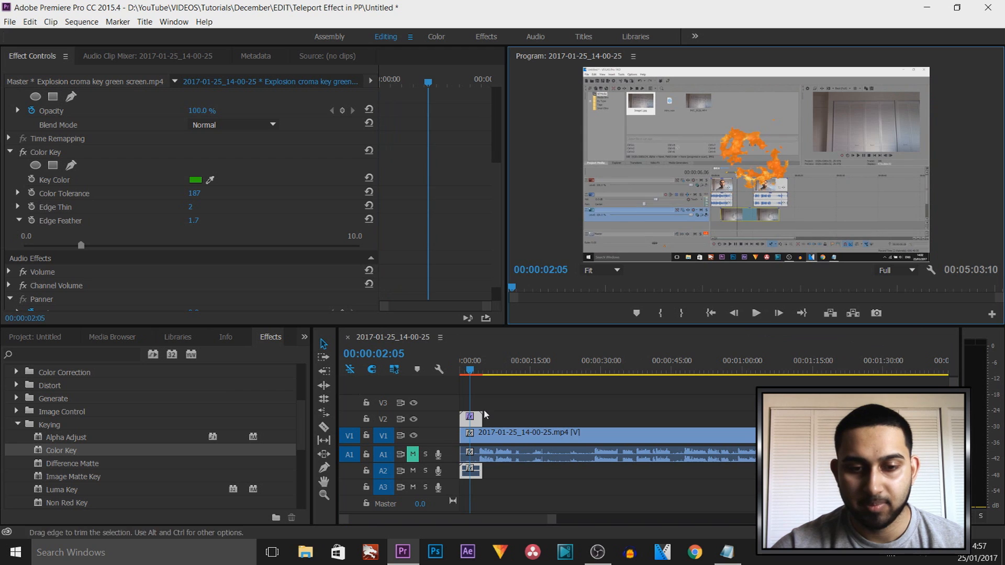
left_click(462, 369)
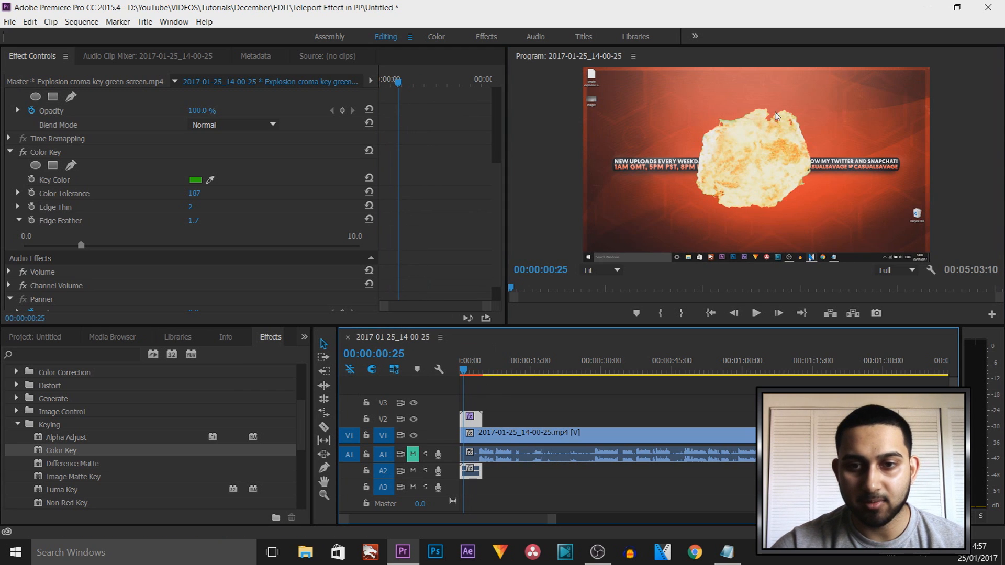
mouse_move(698, 160)
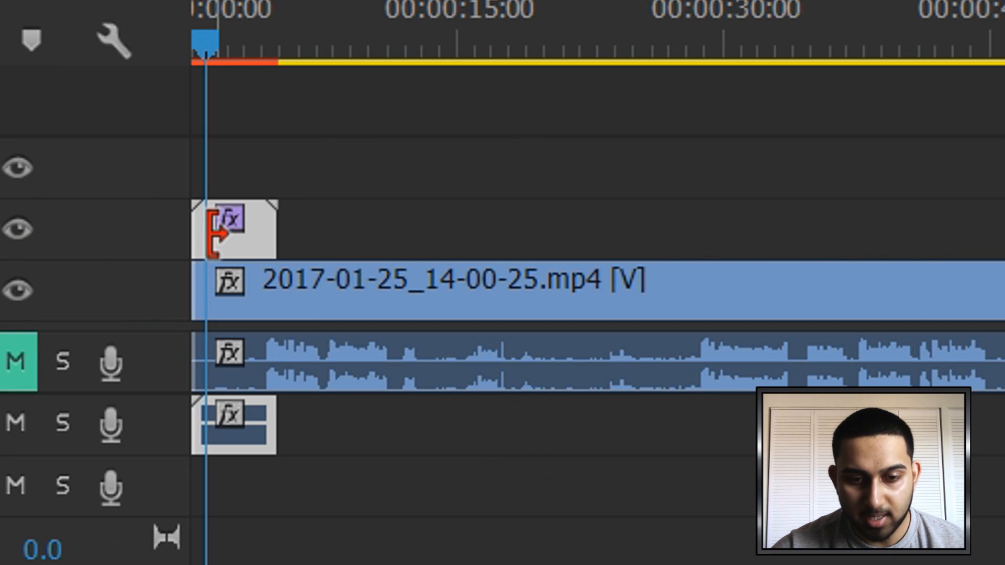
Scale the explosion clip on V2 to the sequence frame size
right_click(231, 282)
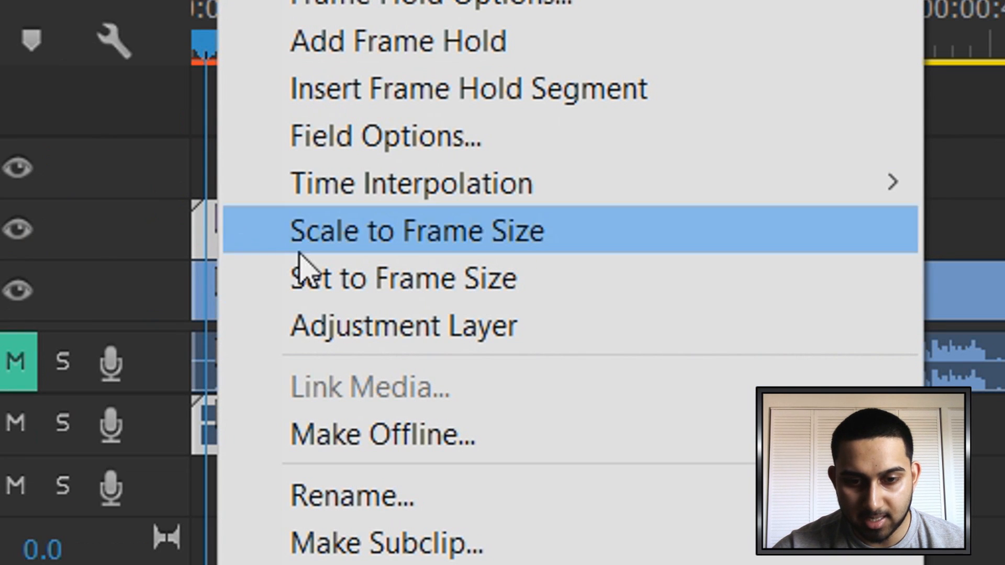
left_click(417, 231)
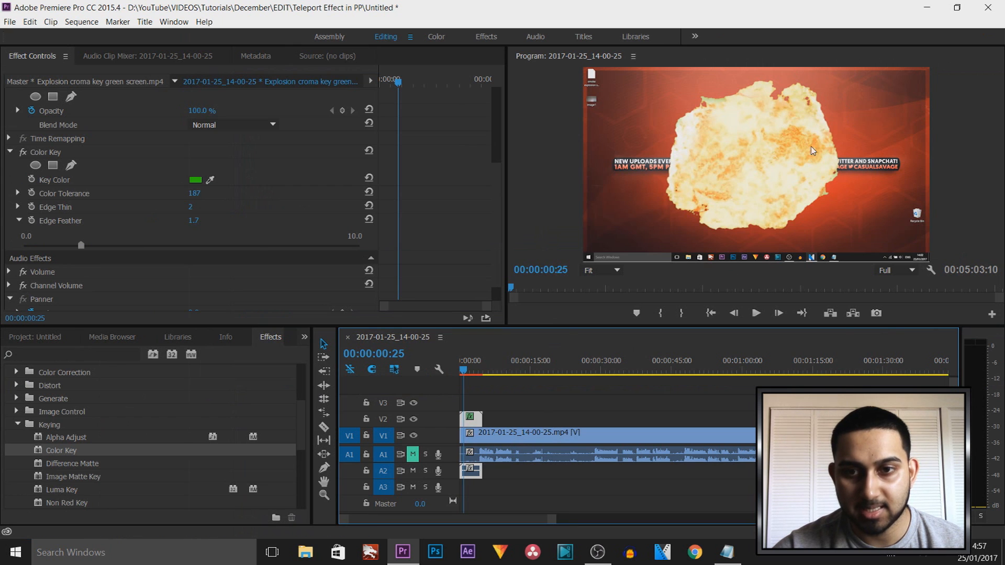
mouse_move(782, 155)
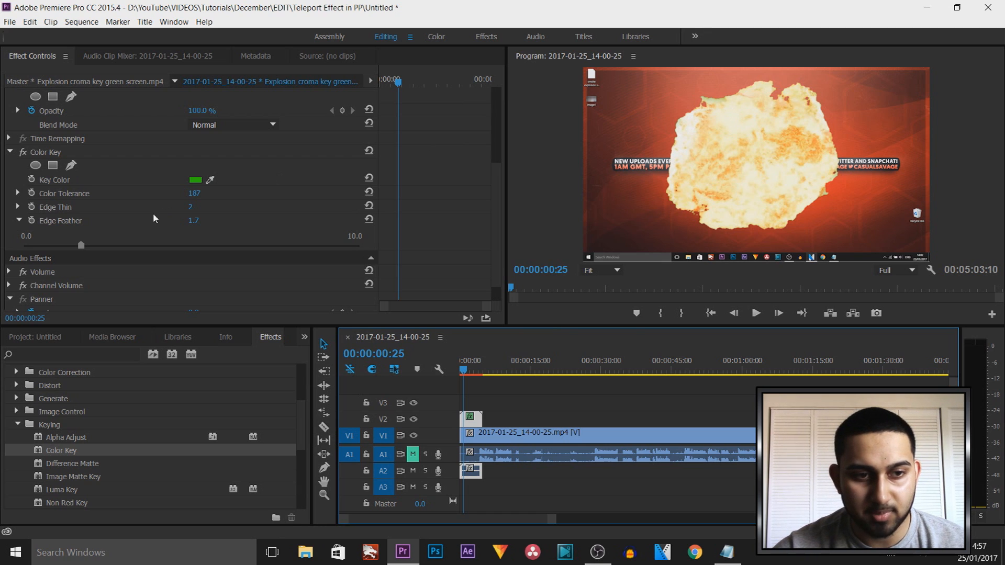
Refine the key to Color Tolerance 199 and Edge Thin 5
left_click(17, 193)
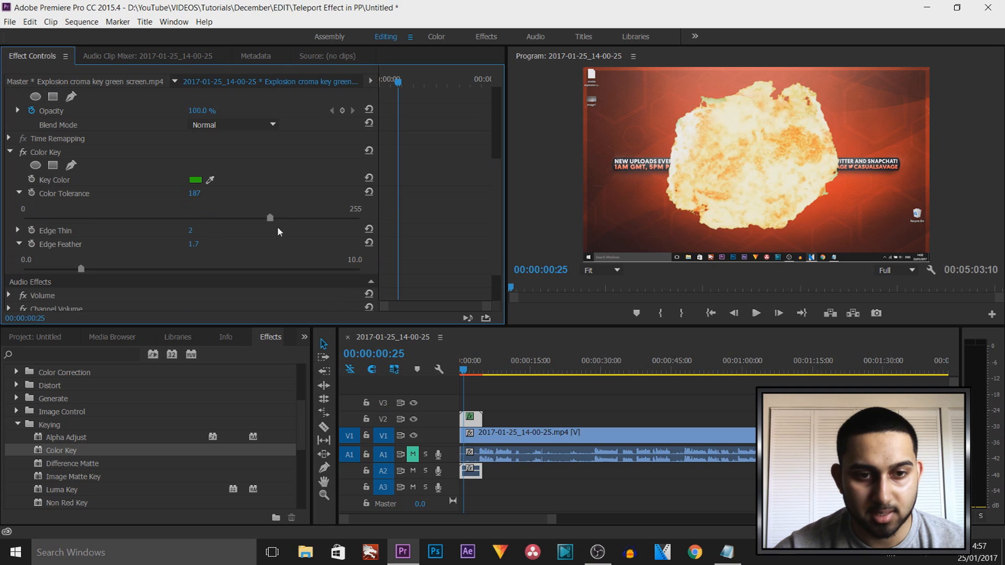
left_click_drag(271, 218, 341, 217)
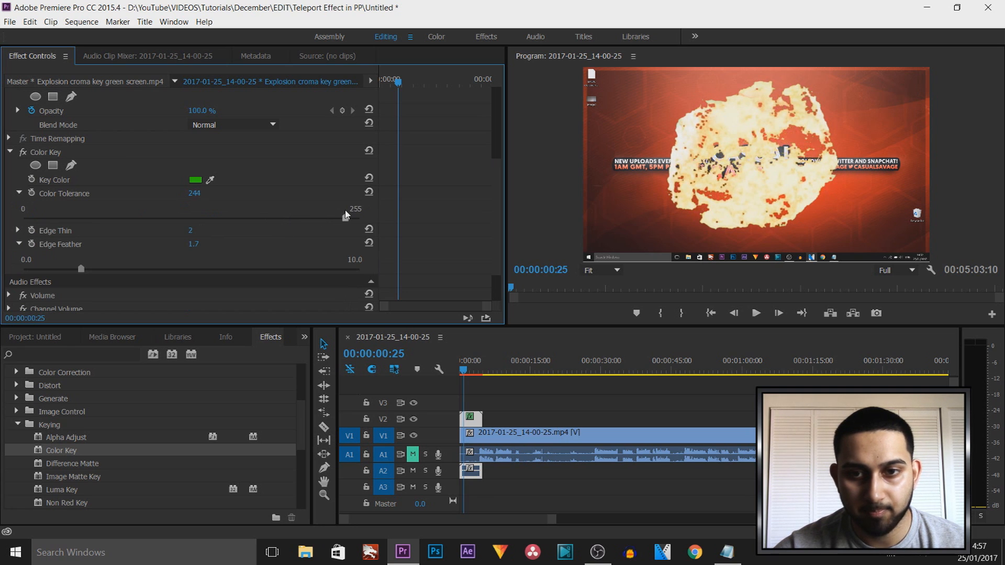
left_click_drag(344, 217, 286, 217)
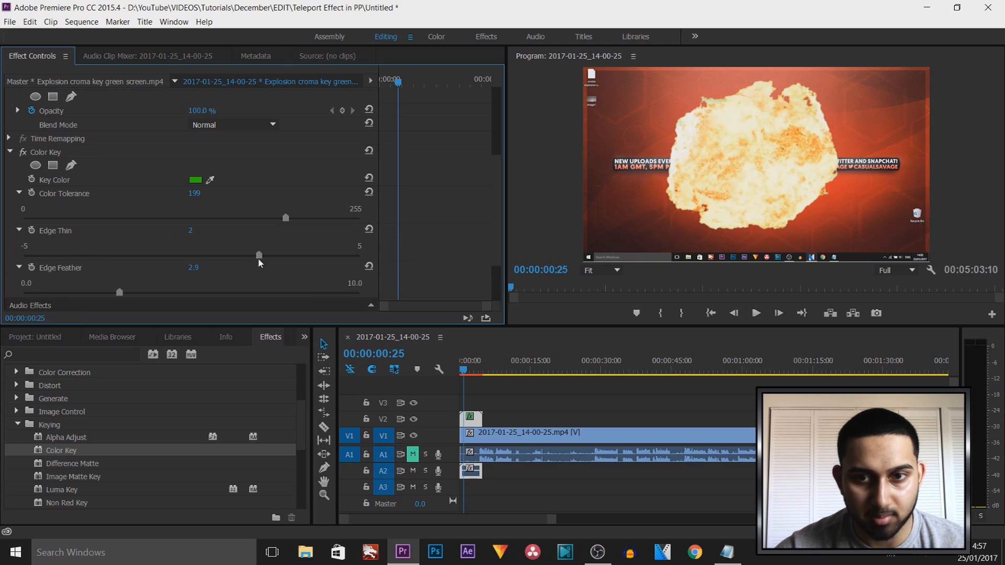
left_click_drag(259, 255, 356, 256)
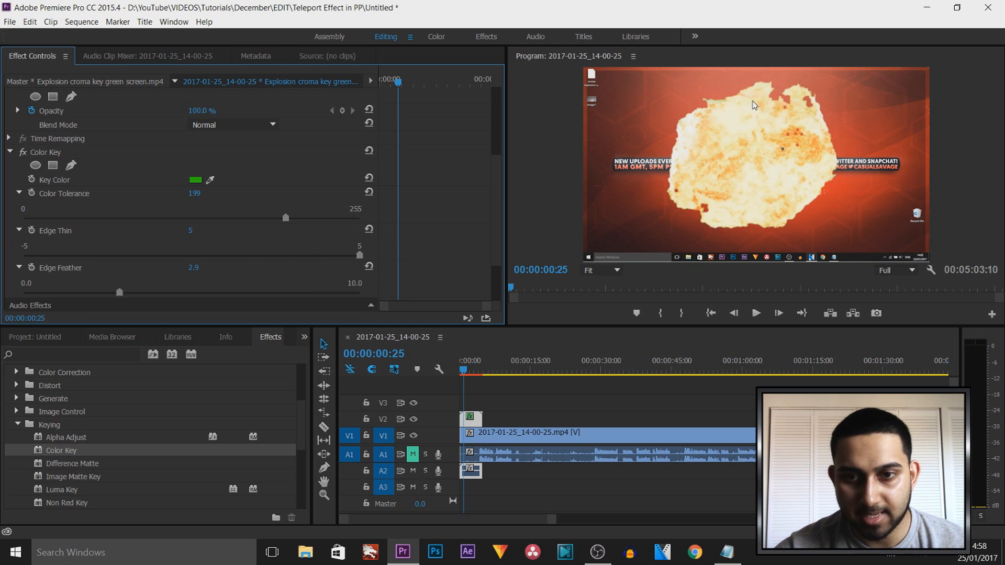
Play the sequence from the start to preview the keyed explosion
left_click(755, 313)
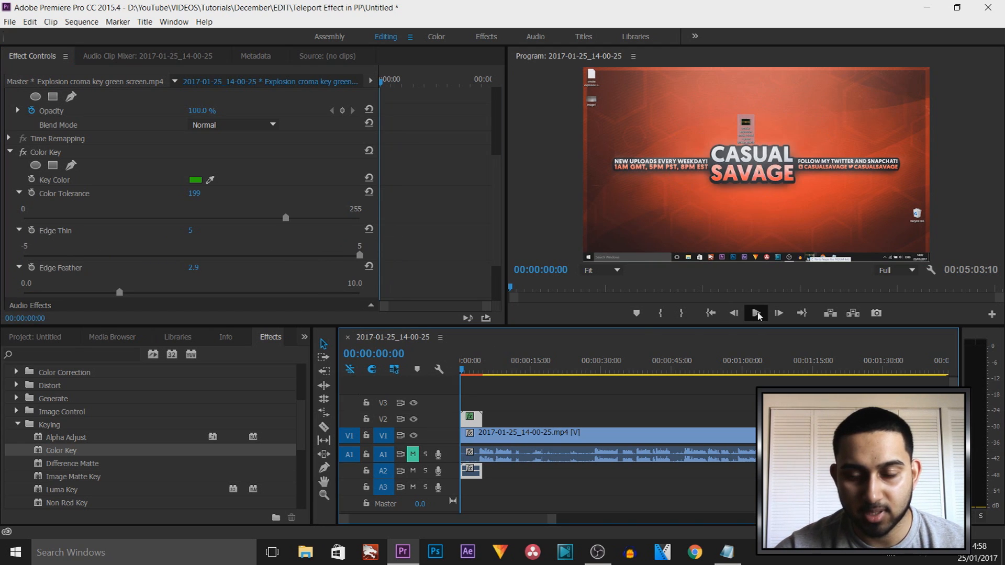
left_click(755, 313)
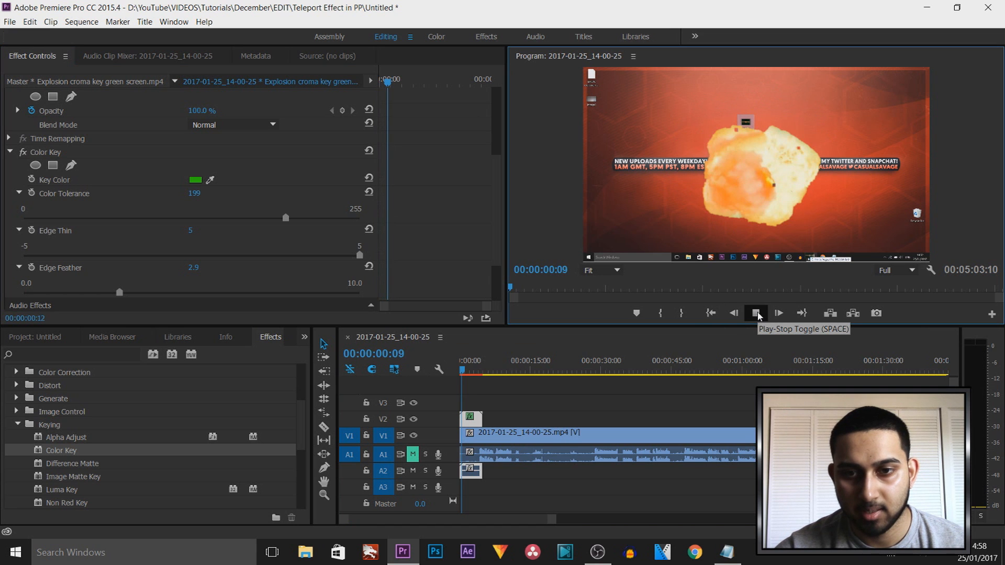